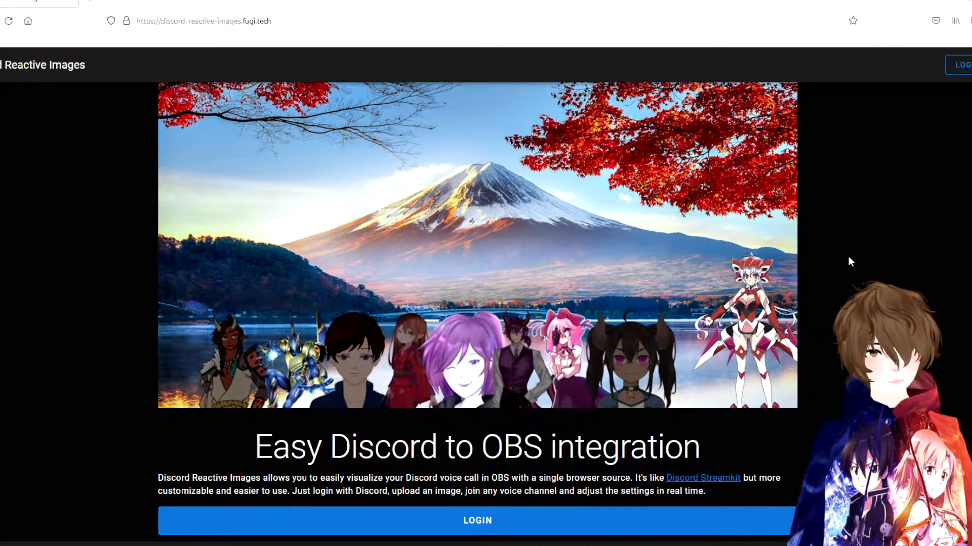
- Log in to Discord Reactive Images with Discord and authorize the app
scroll(down, 3)
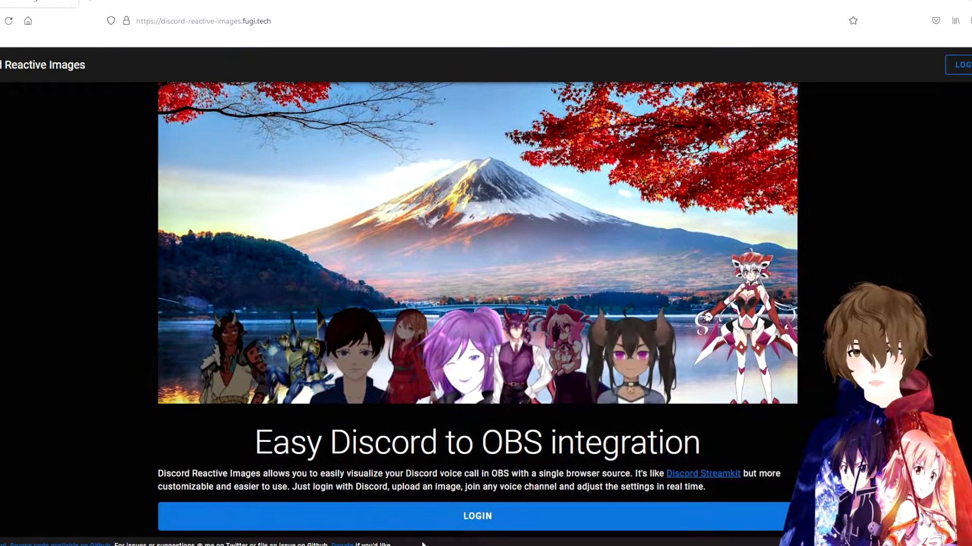
click(479, 530)
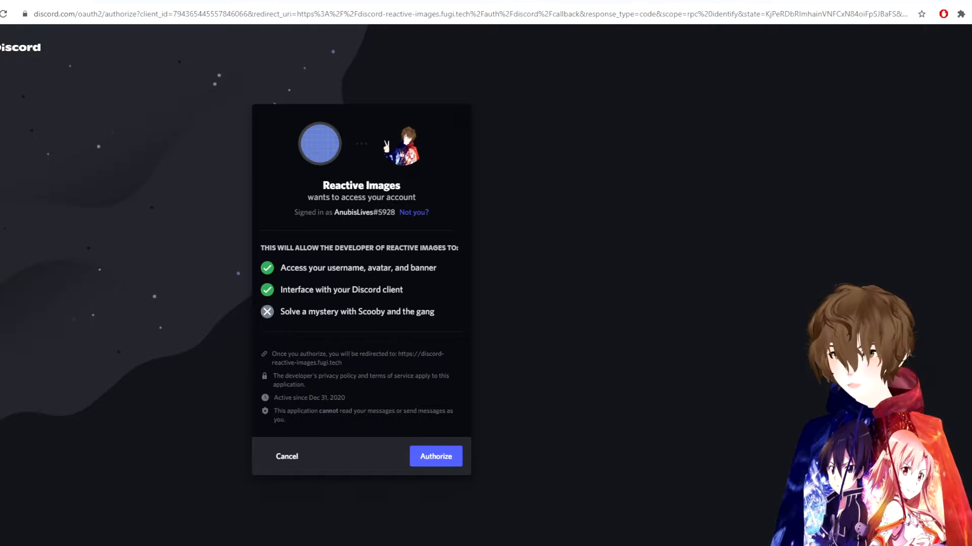
mouse_move(435, 456)
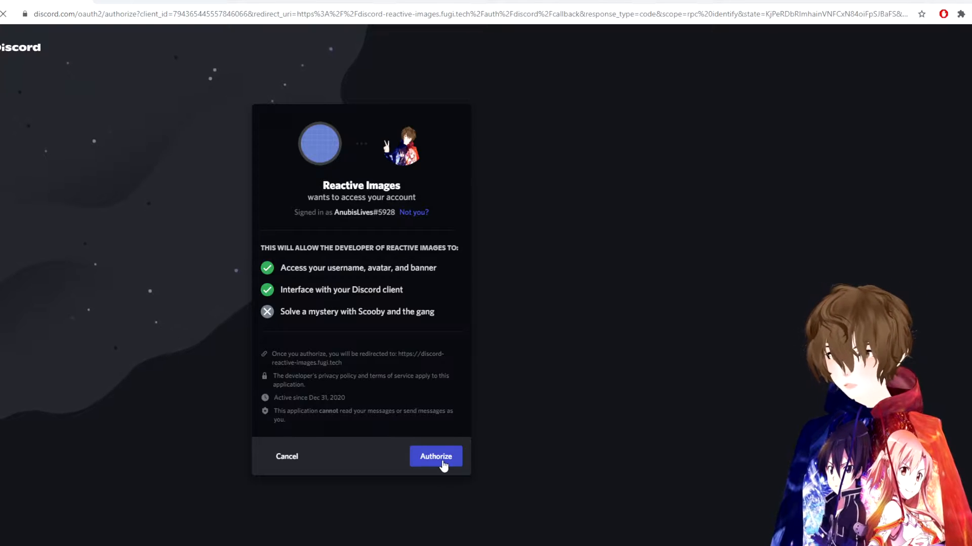
click(435, 456)
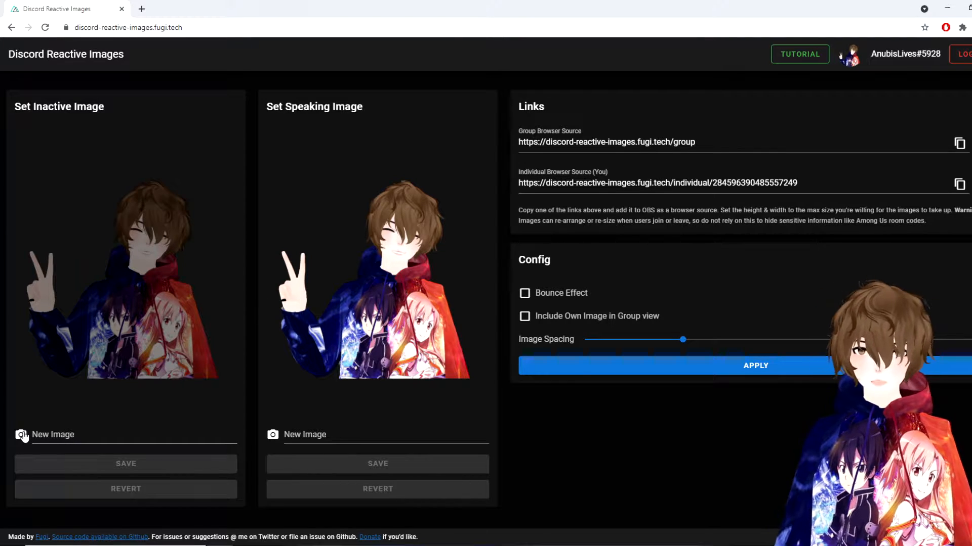
- Load REEE.png as the new image for the inactive and speaking slots
click(20, 435)
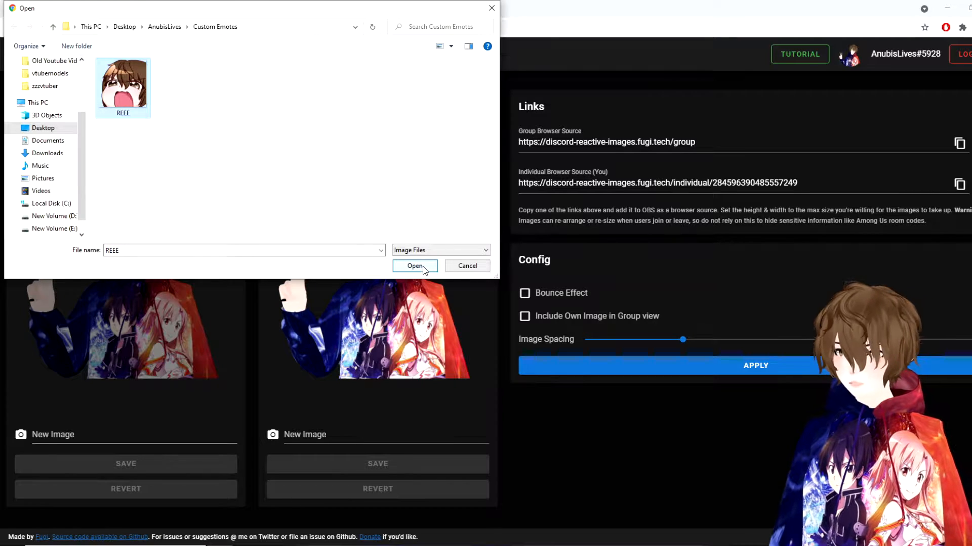
click(415, 266)
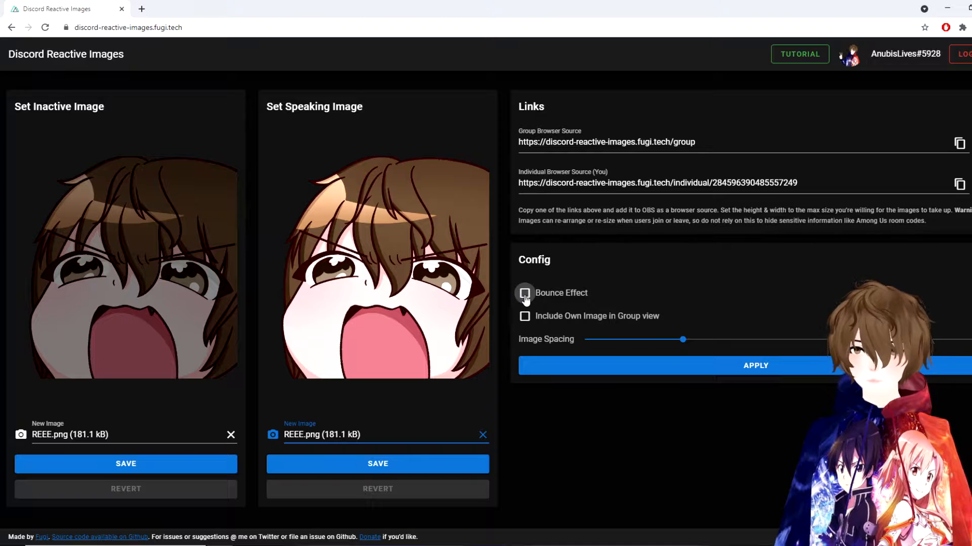
- Toggle Bounce Effect on and off, then save the inactive and speaking REEE images
click(524, 293)
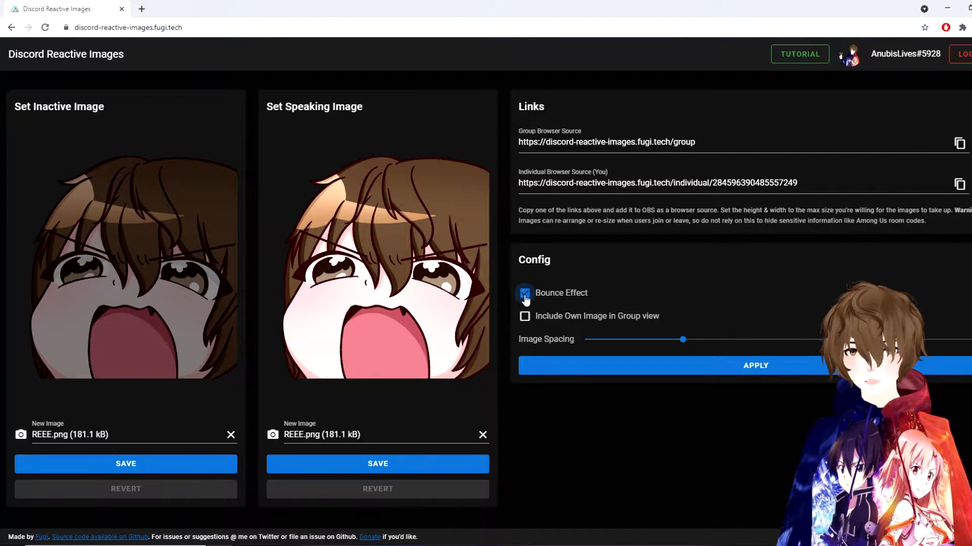
click(525, 293)
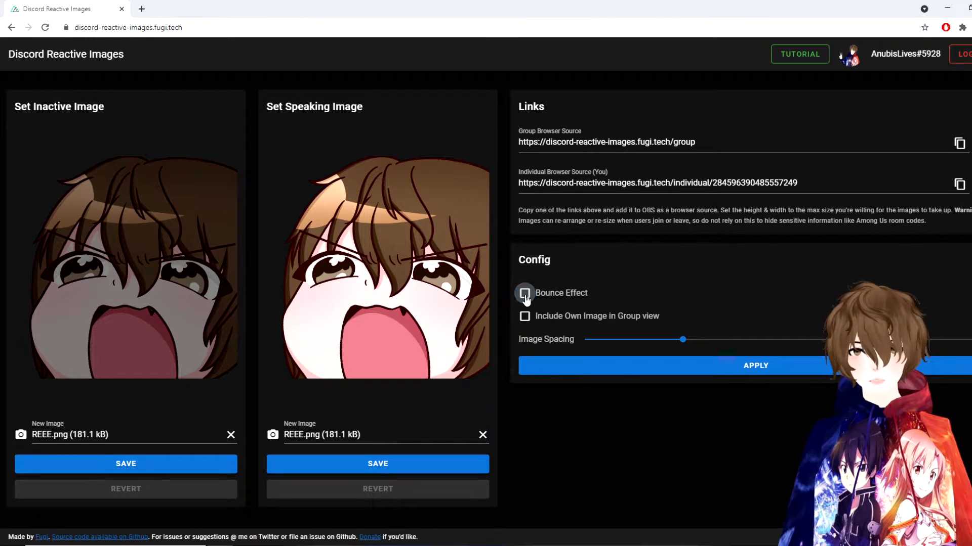
click(525, 293)
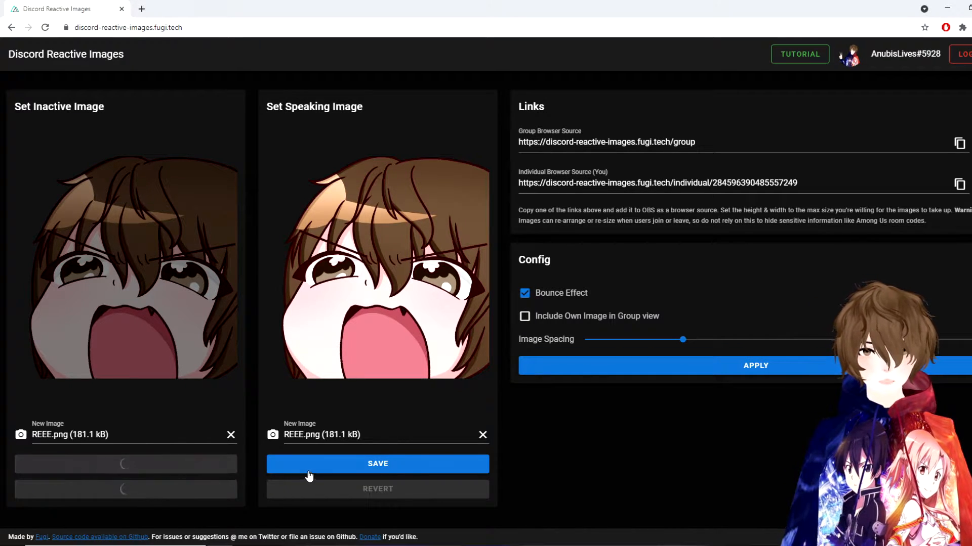
click(377, 464)
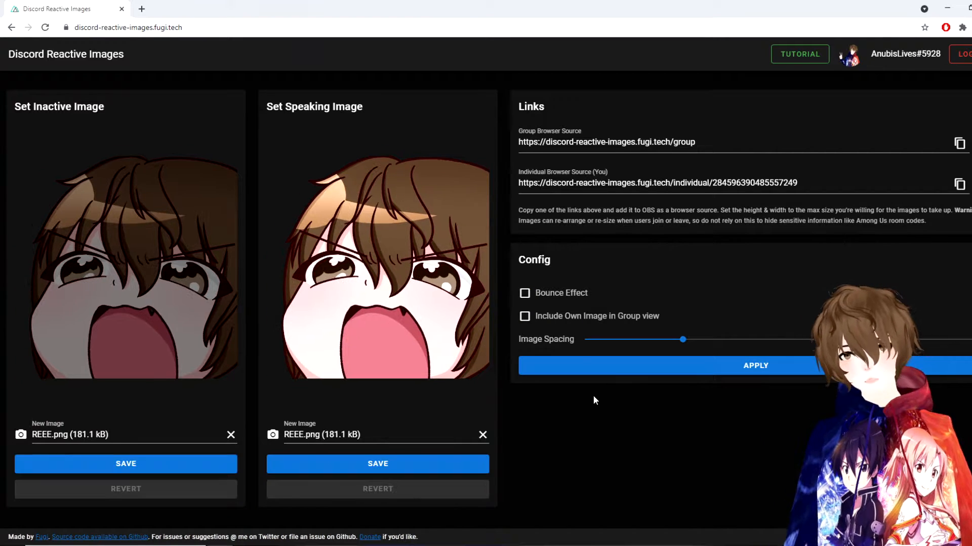
mouse_move(637, 220)
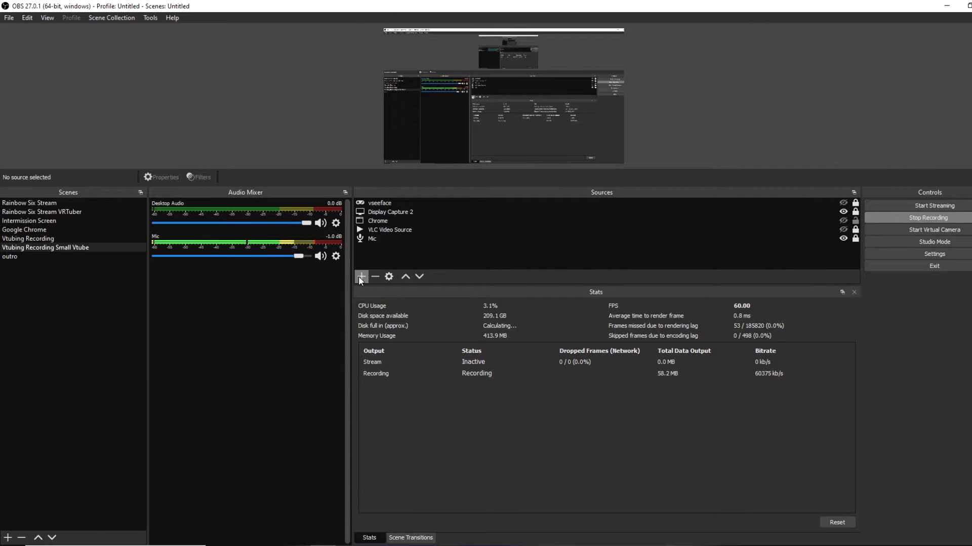
- Add a Browser source to the OBS scene, naming it PNGTuber
click(361, 277)
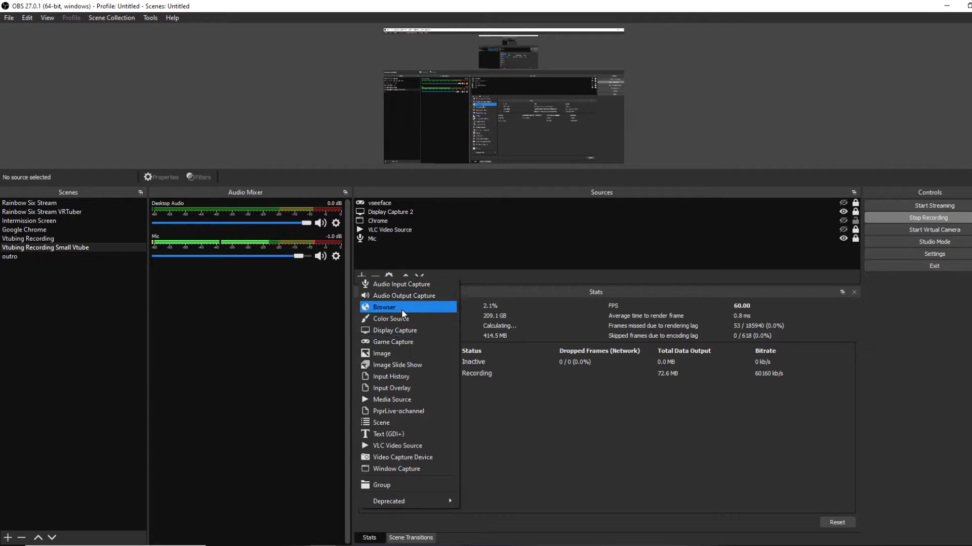
click(383, 307)
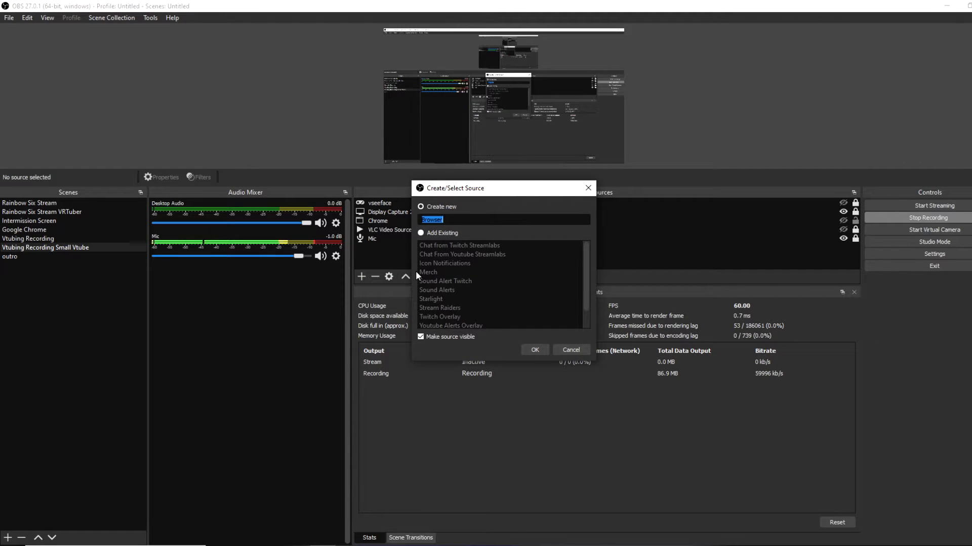
text(PNGTuber)
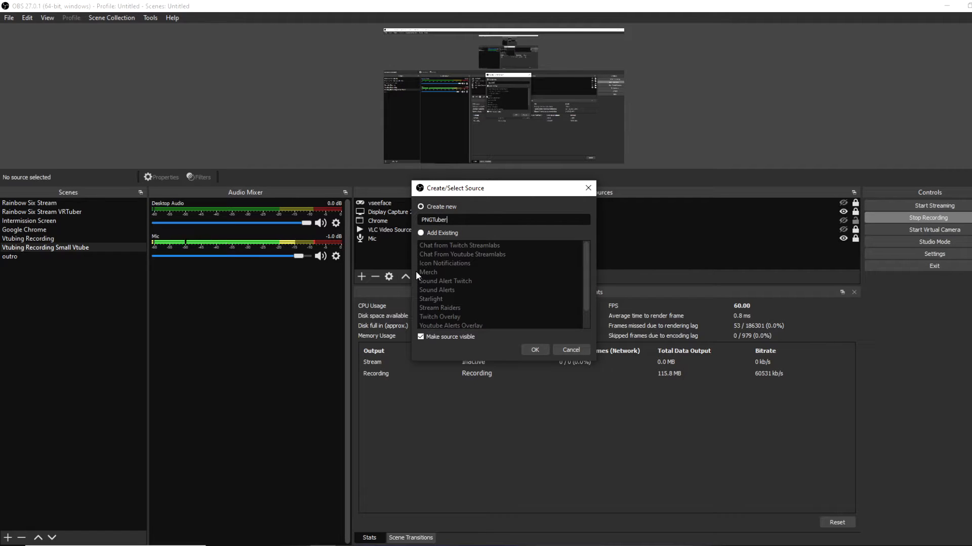
click(535, 350)
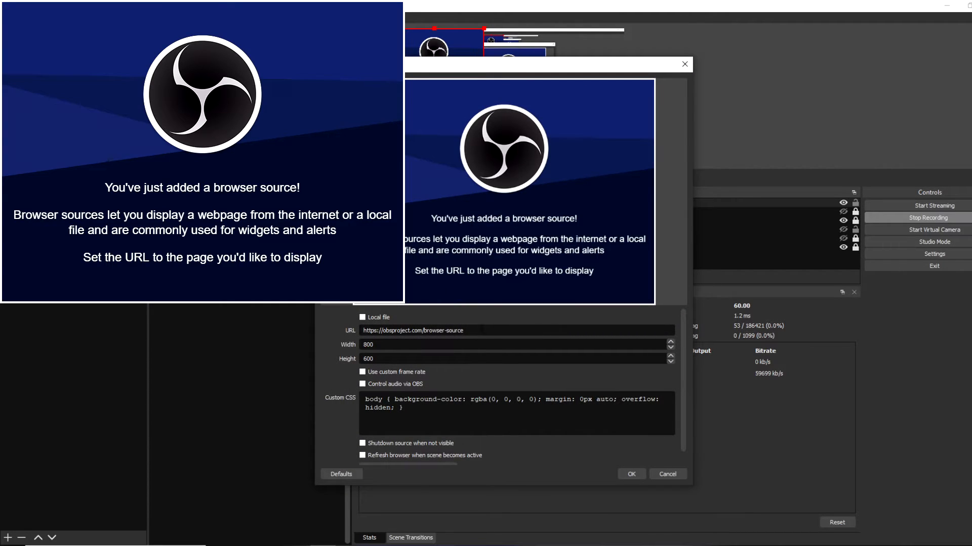
text(https://discord-reactive-images.fugi.tech/individual/284596390485557249)
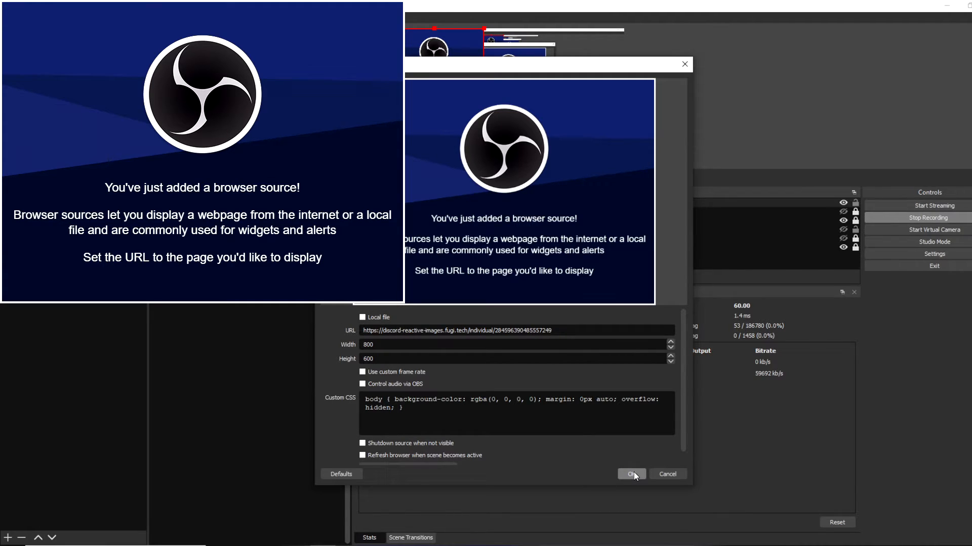
click(630, 474)
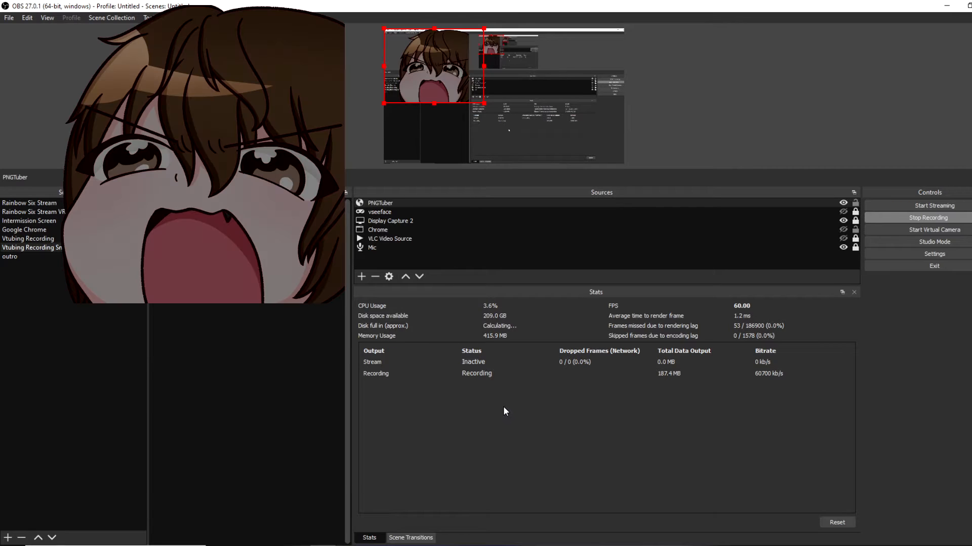